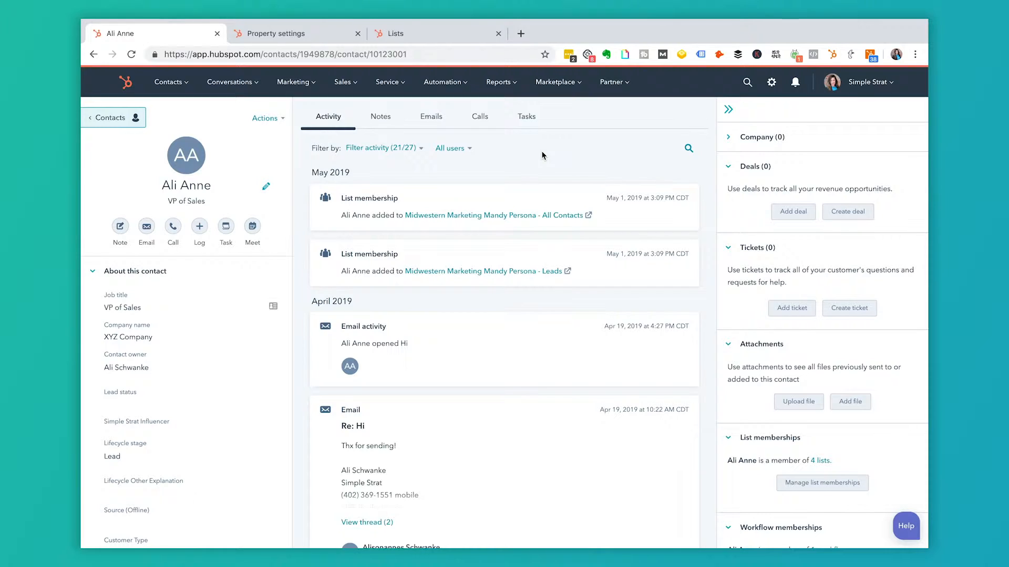
pyautogui.moveTo(275, 220)
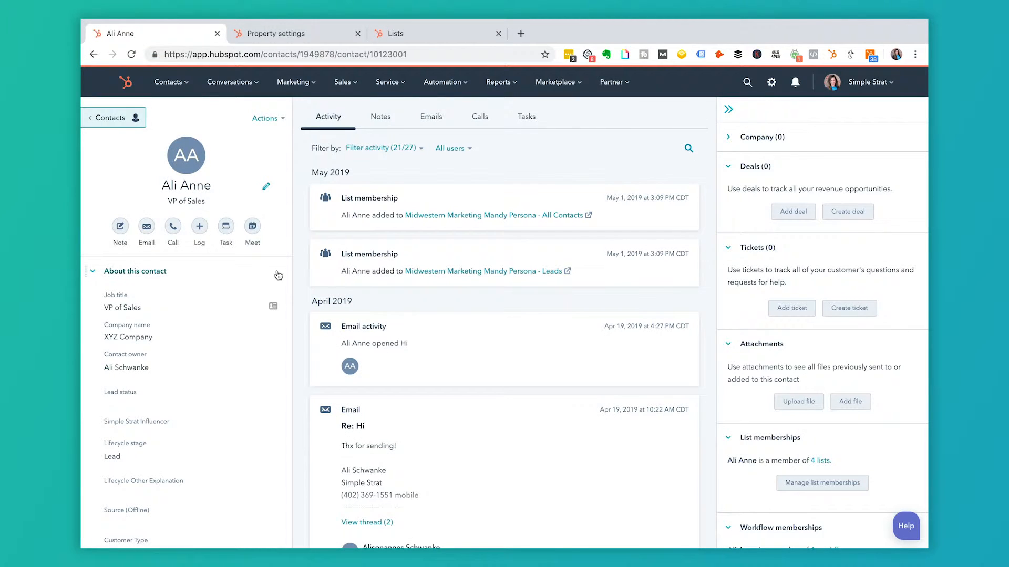
pyautogui.scroll(-3)
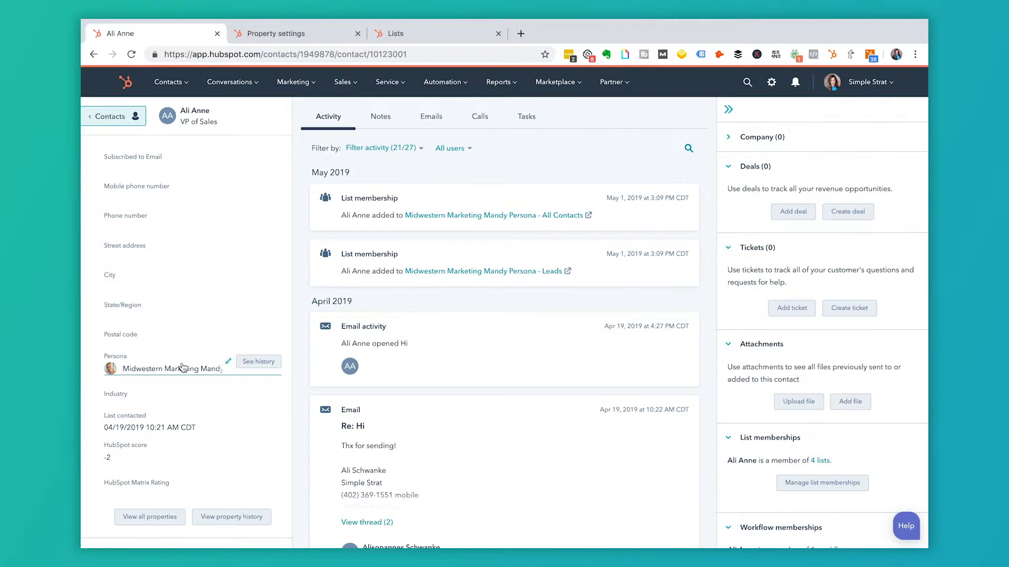
pyautogui.click(173, 369)
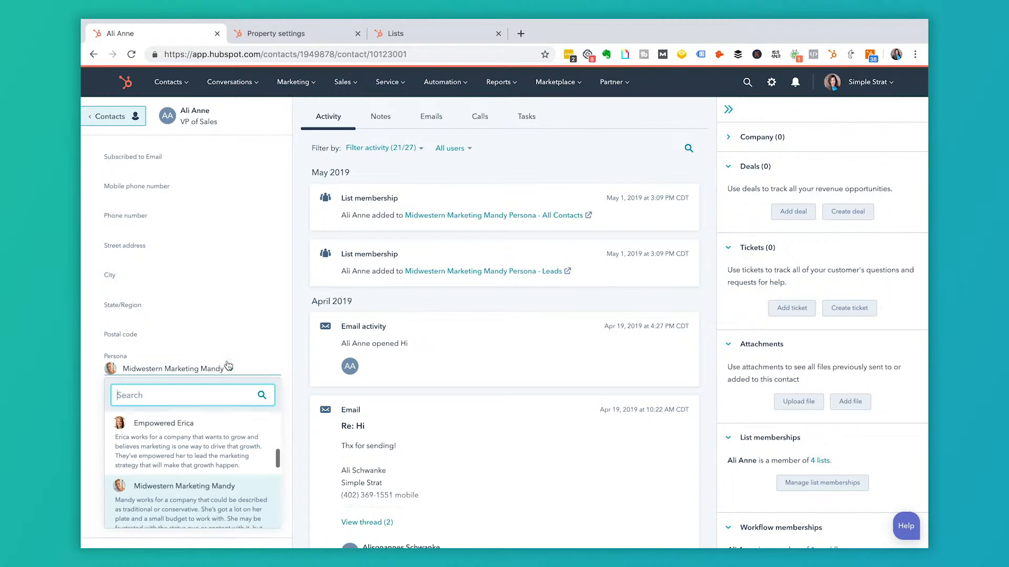
pyautogui.scroll(-3)
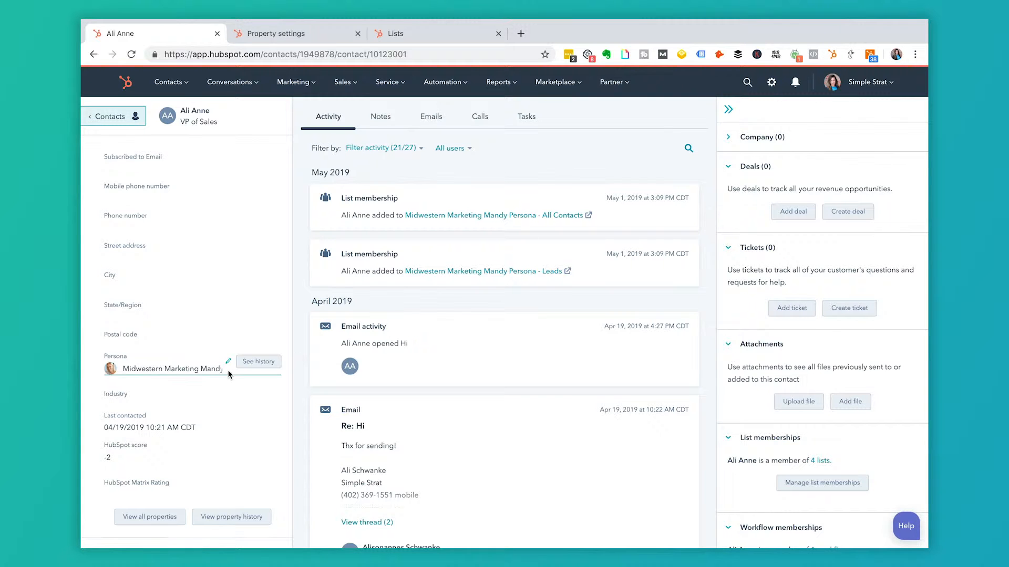
pyautogui.click(187, 368)
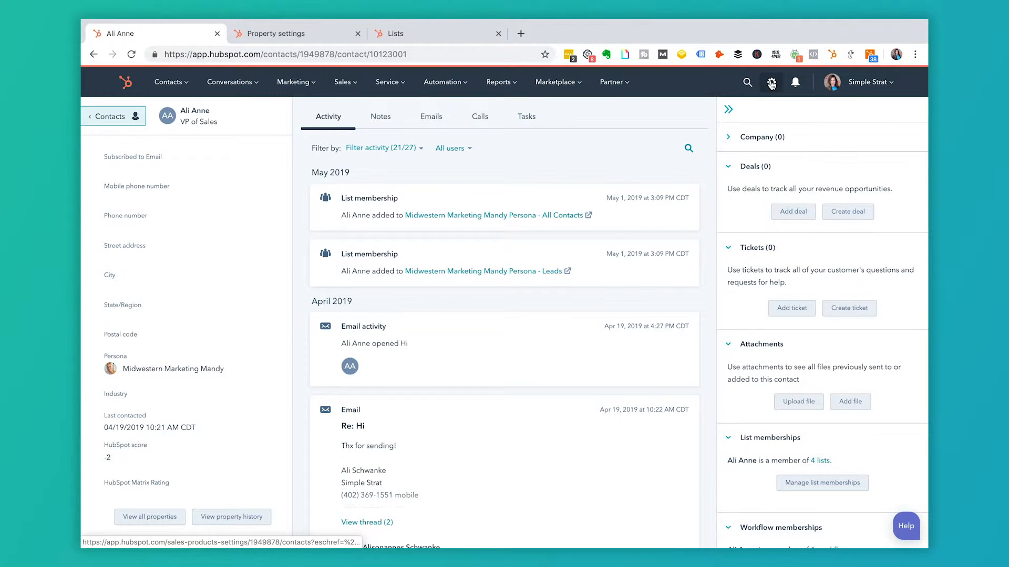
# Step: From account settings, find the 'persona' contact property and view its options with contact counts
pyautogui.click(771, 82)
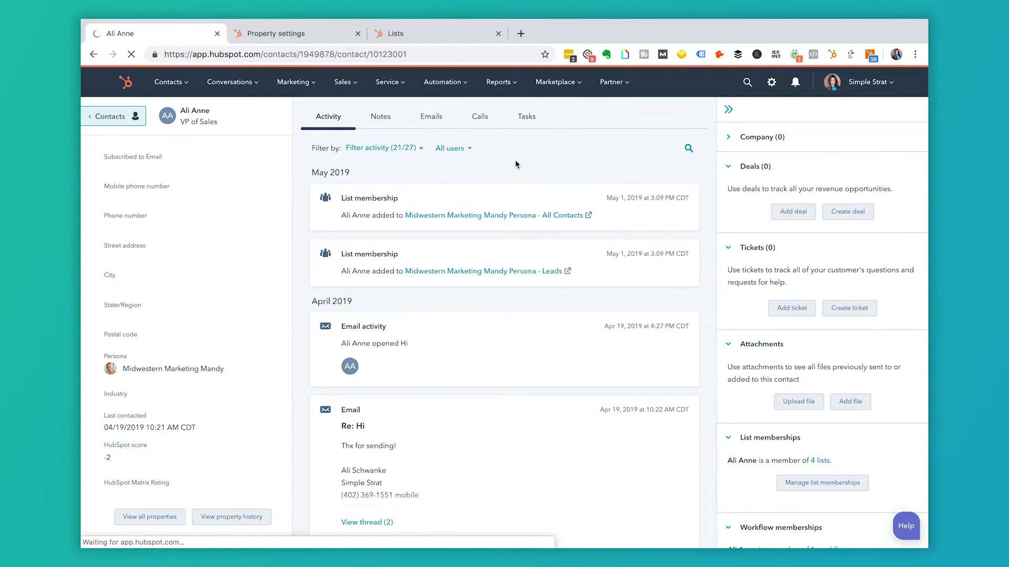
pyautogui.click(771, 82)
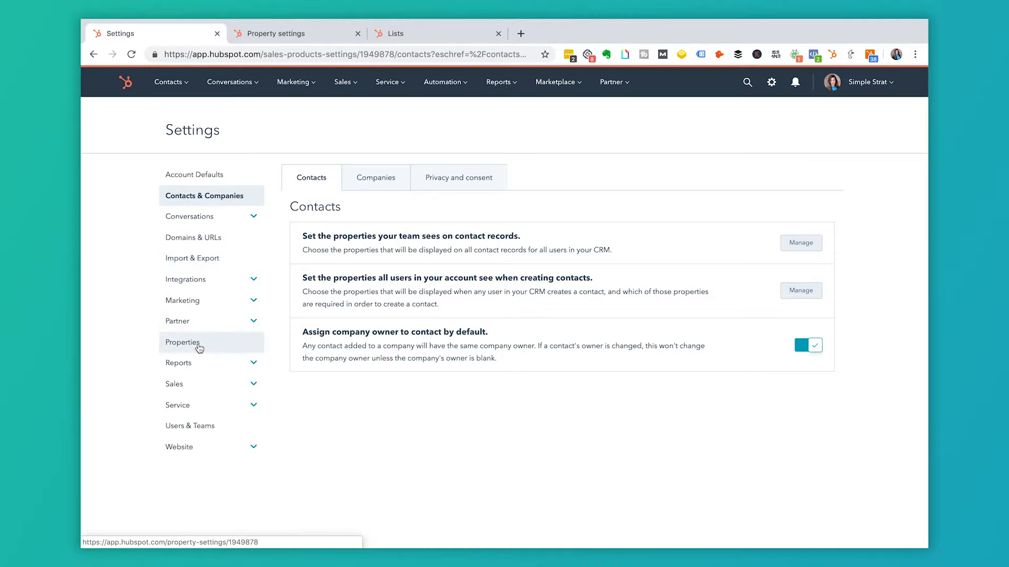
pyautogui.click(183, 342)
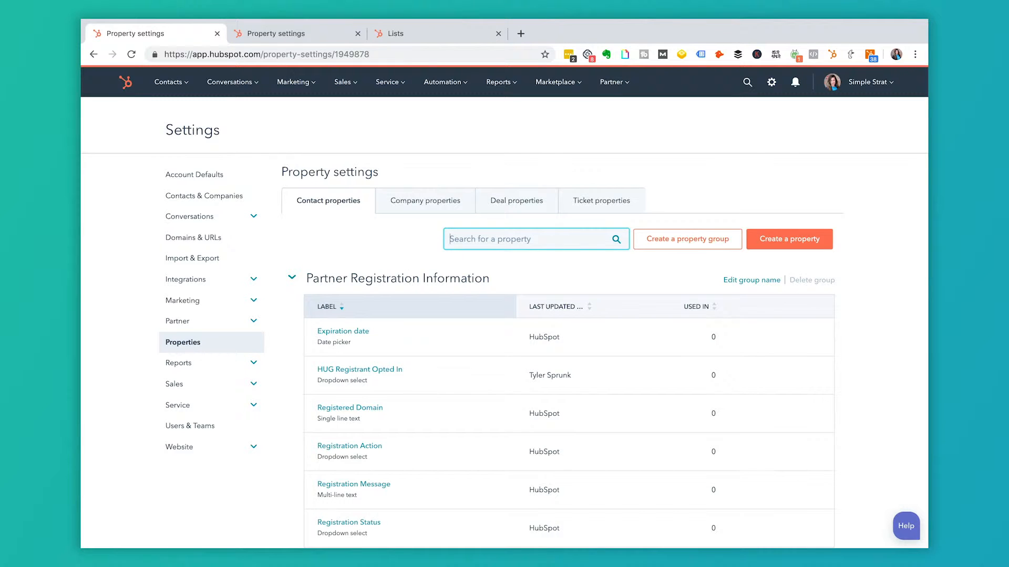
pyautogui.write('persona')
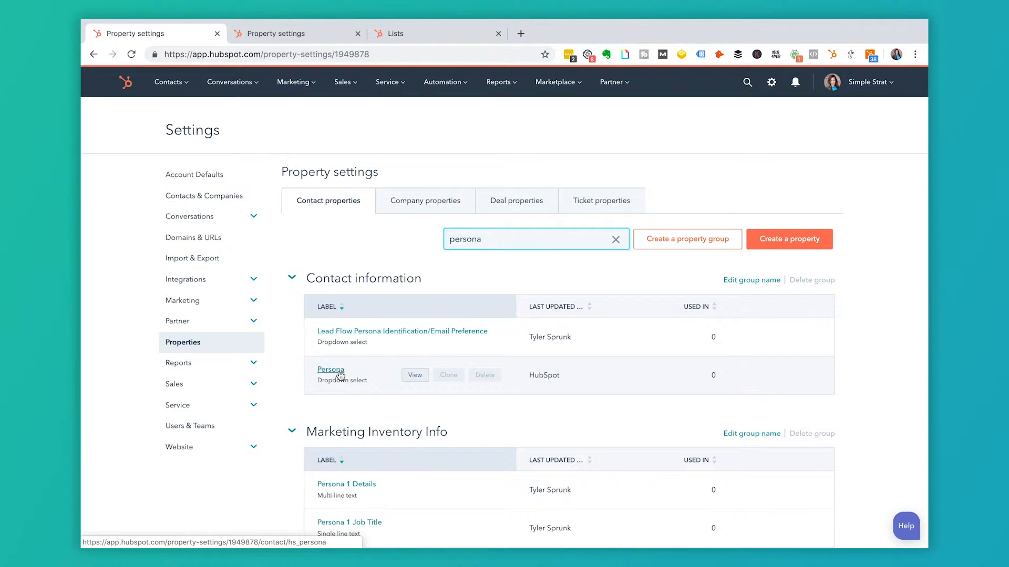
pyautogui.click(330, 370)
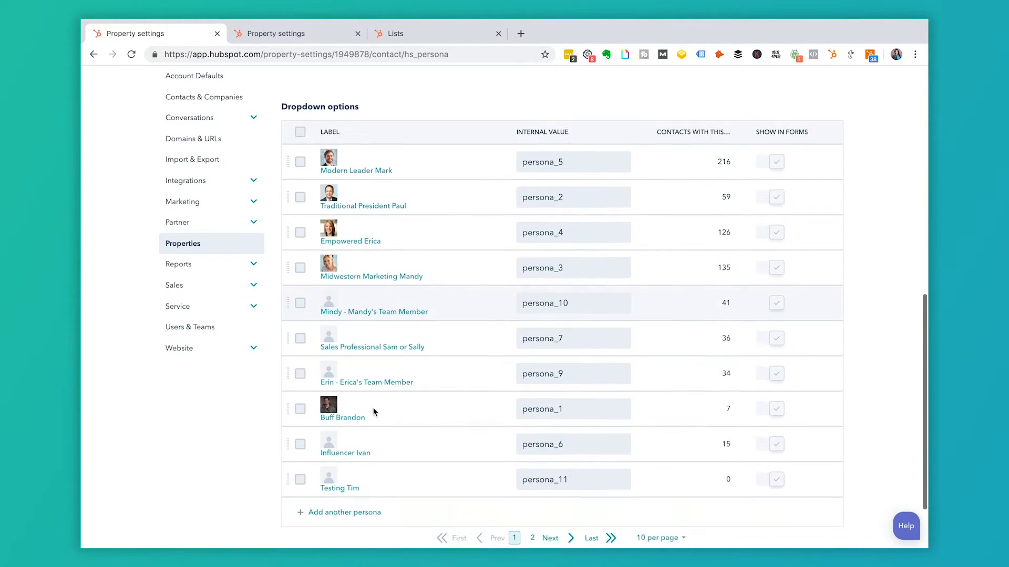
pyautogui.moveTo(373, 168)
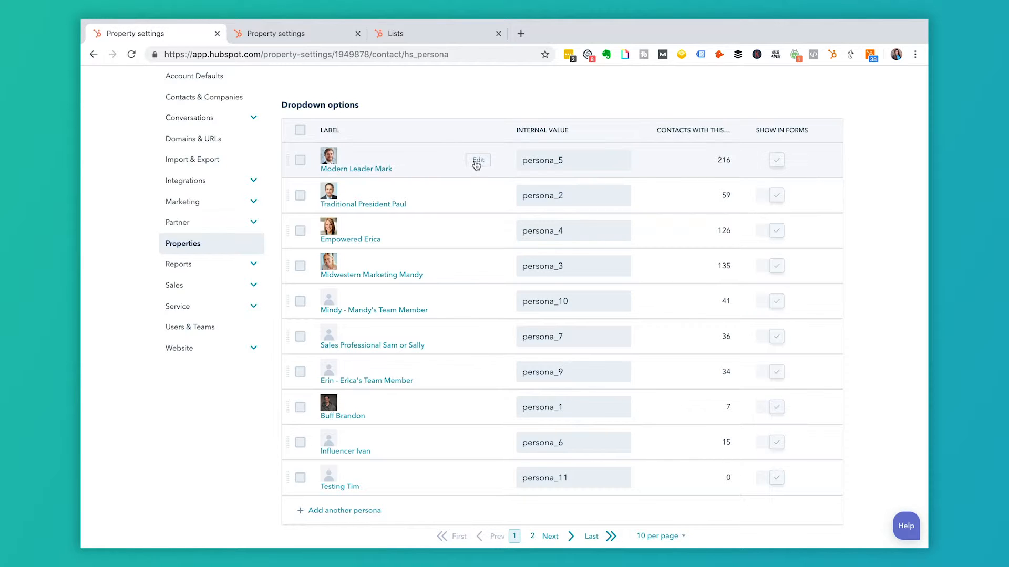
# Step: Review Modern Leader Mark's fields including Roles and Goals notes, then save the persona
pyautogui.click(478, 160)
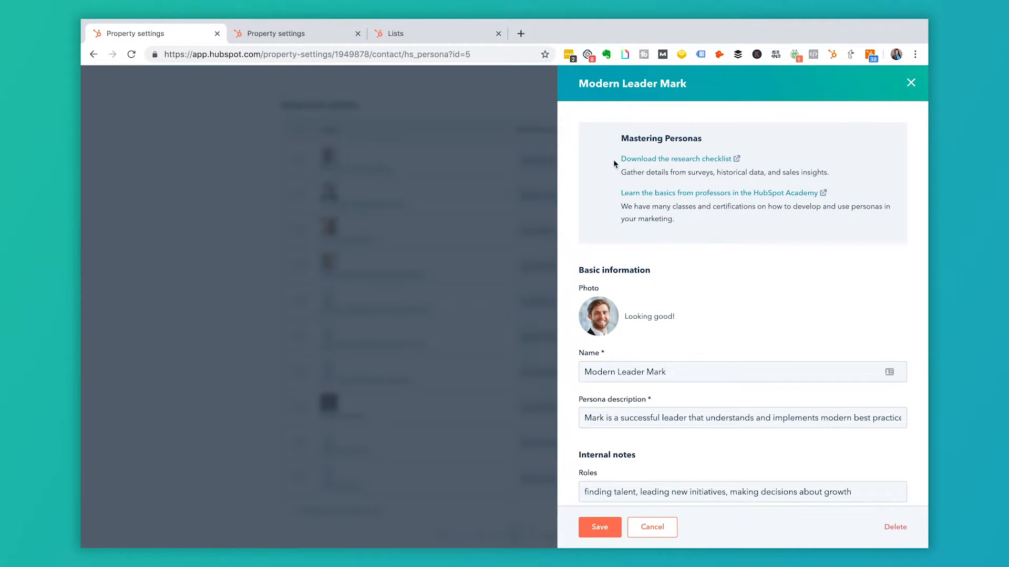
pyautogui.scroll(-3)
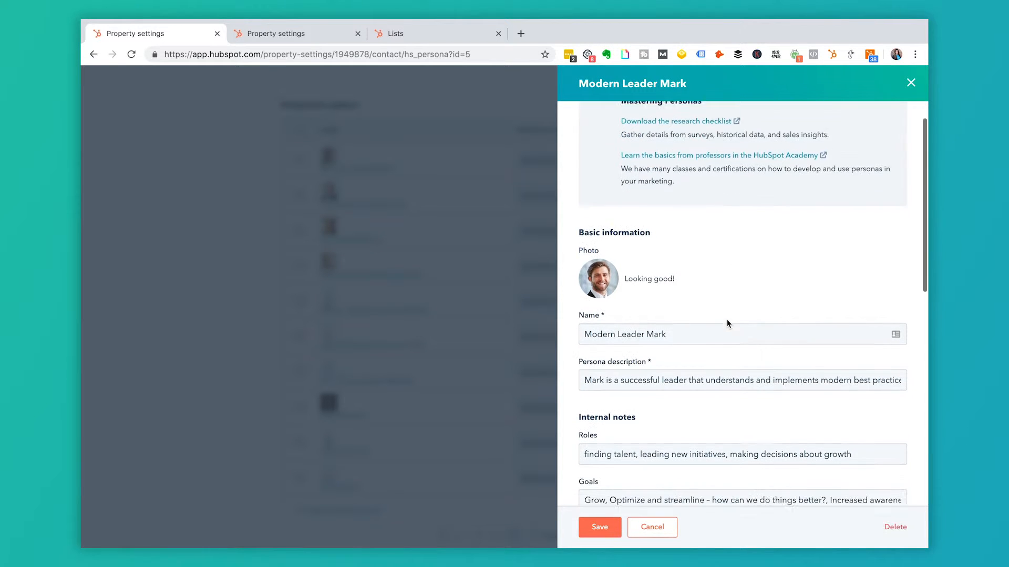
pyautogui.scroll(-3)
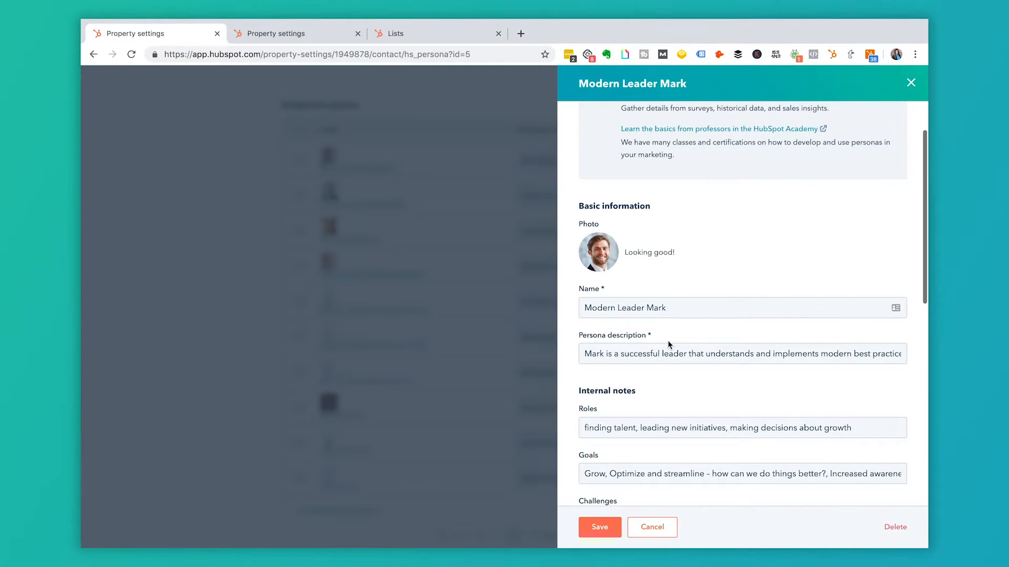
pyautogui.click(673, 353)
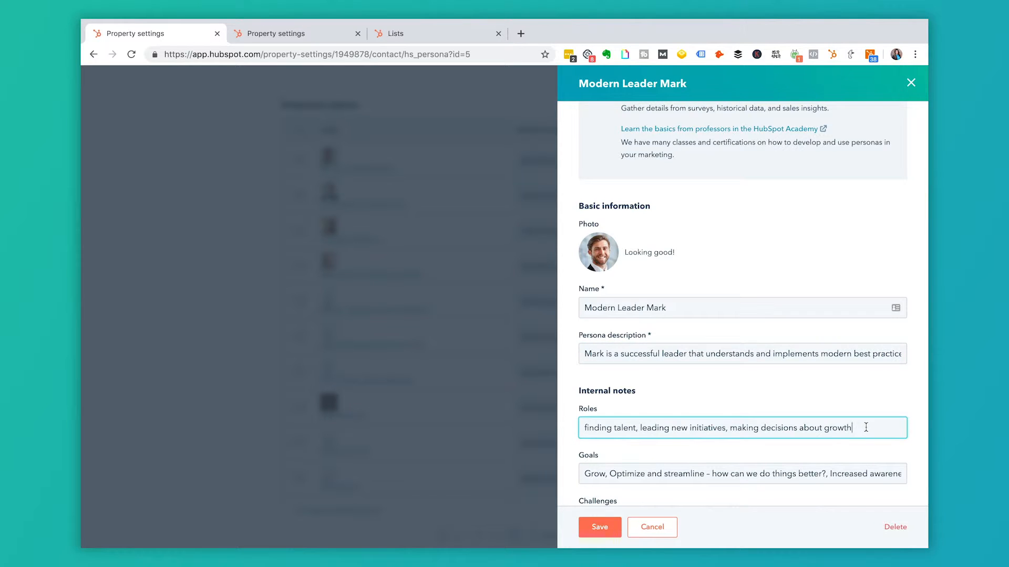
pyautogui.scroll(-3)
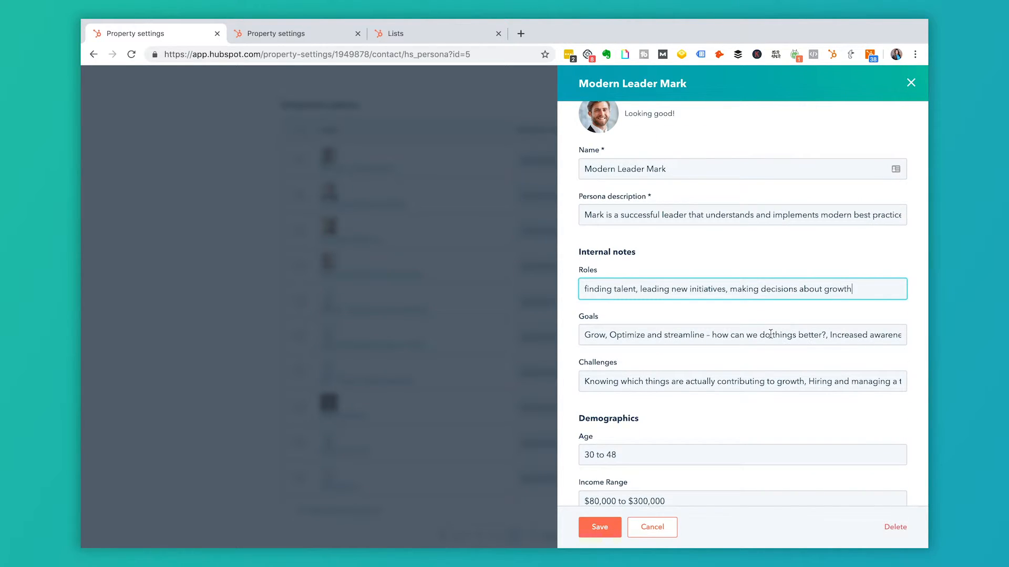
pyautogui.click(769, 335)
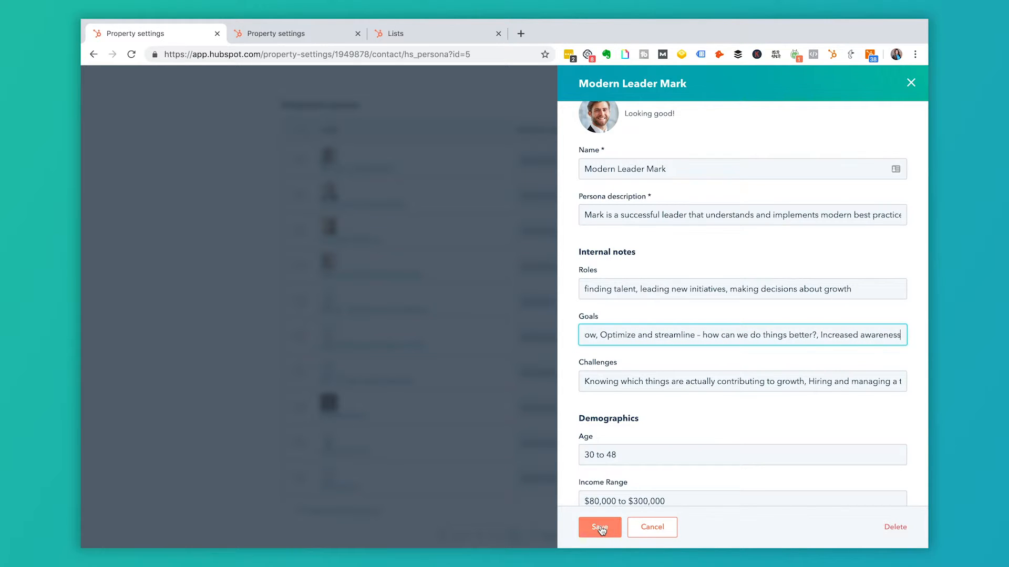
pyautogui.click(599, 528)
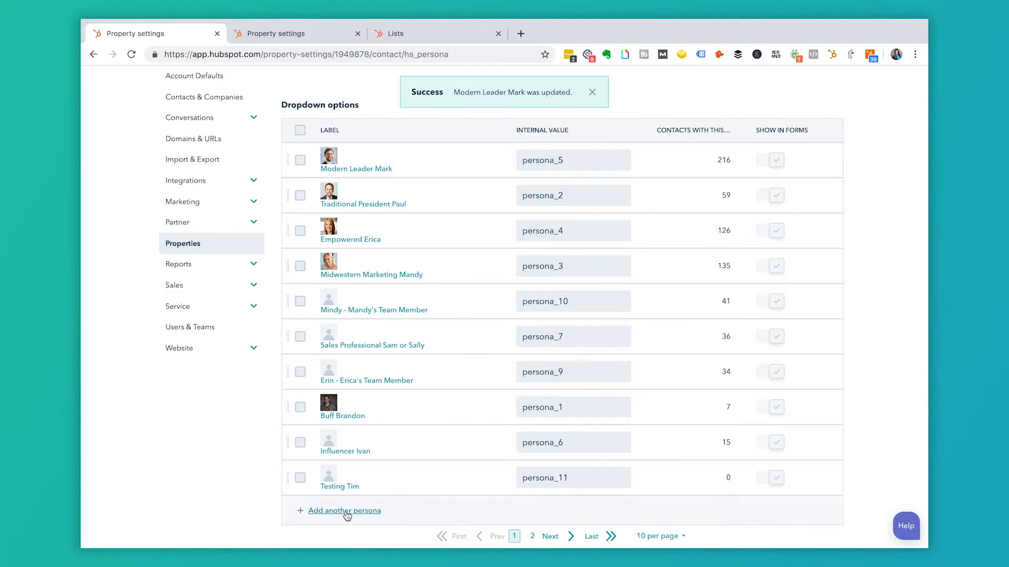
pyautogui.click(593, 93)
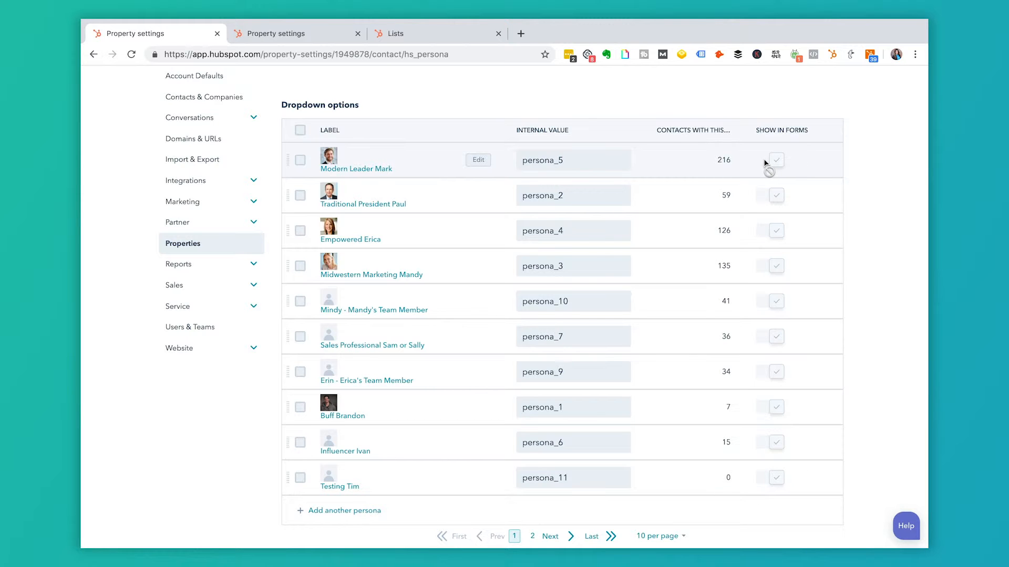
pyautogui.moveTo(385, 433)
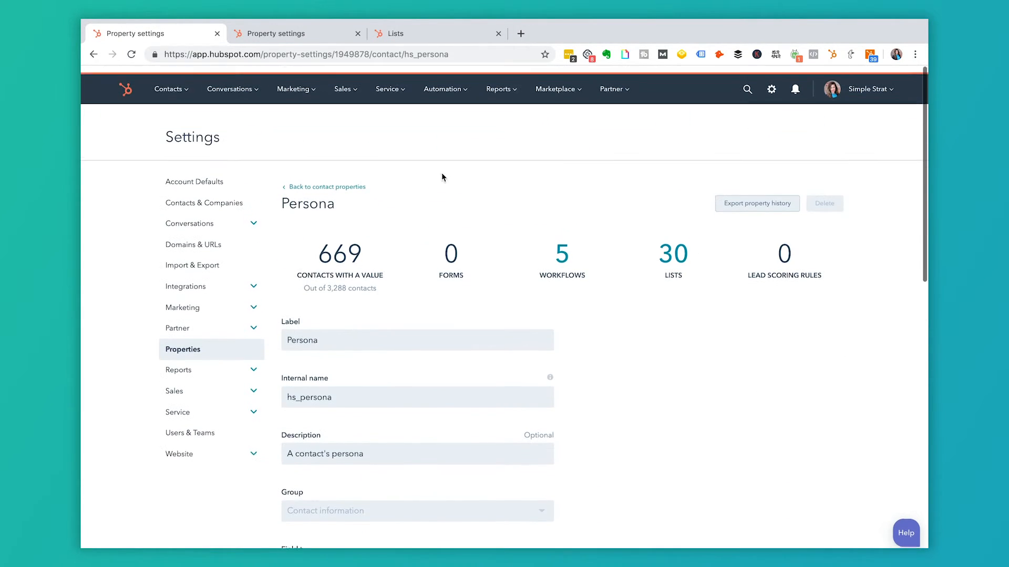
pyautogui.write('all')
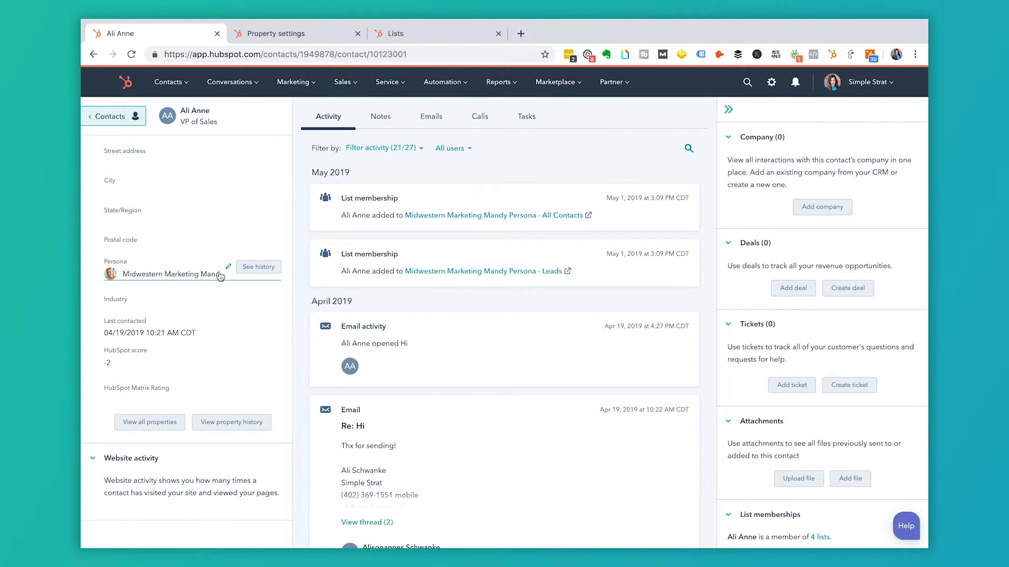
pyautogui.click(173, 274)
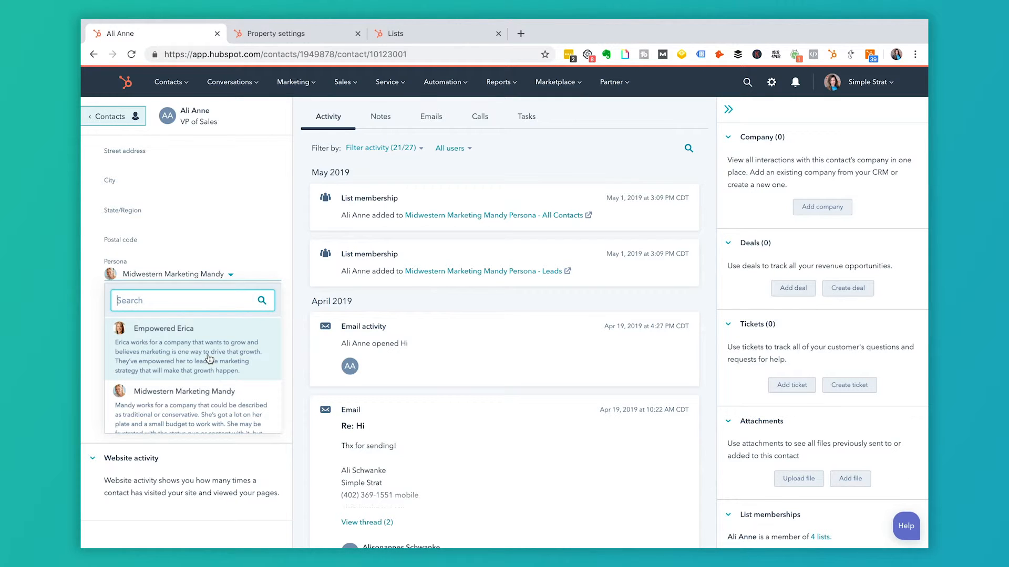
pyautogui.click(163, 328)
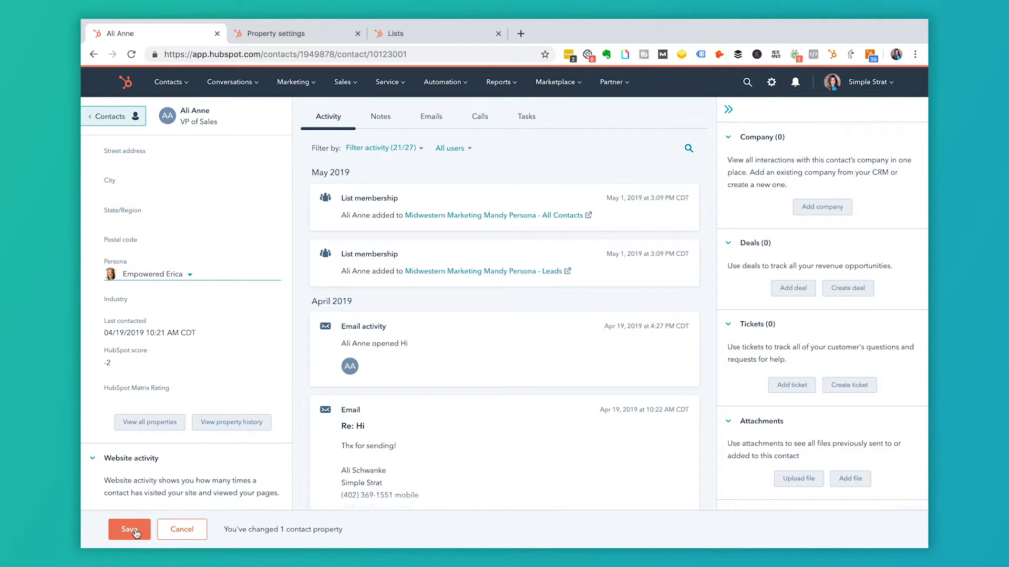
pyautogui.click(129, 529)
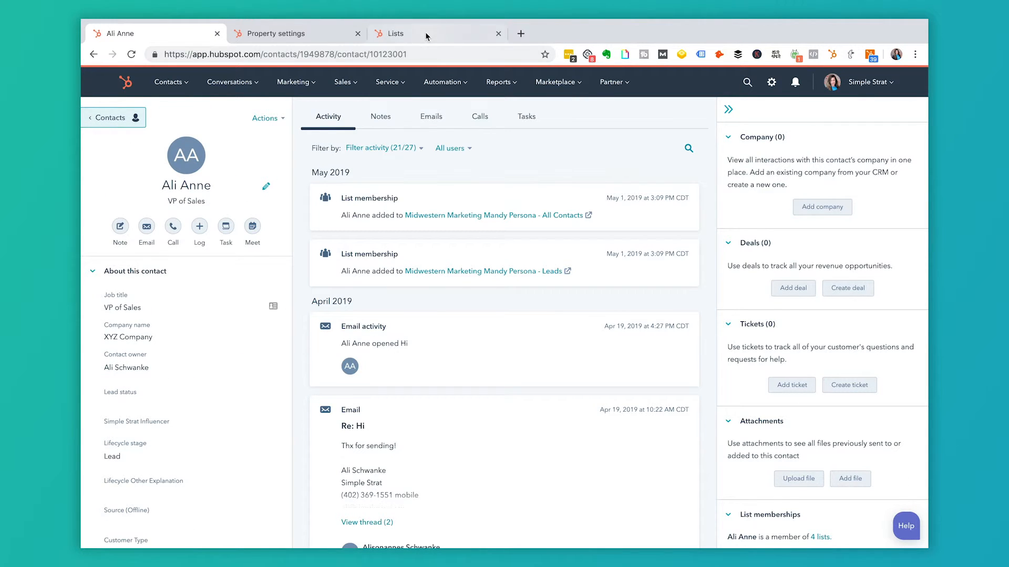
pyautogui.click(397, 32)
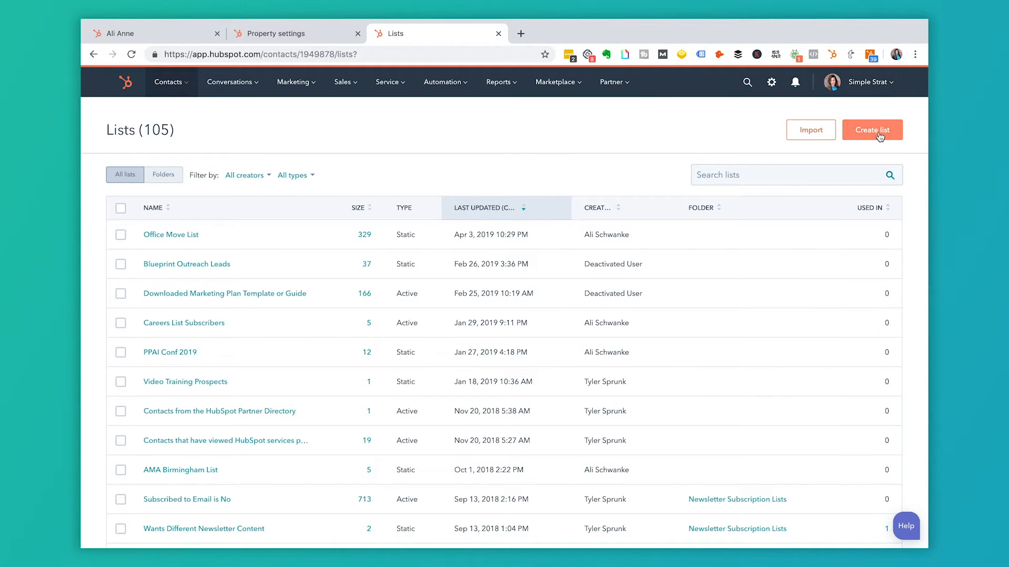
# Step: Start a new active list named 'Empowered Ericas'
pyautogui.click(872, 130)
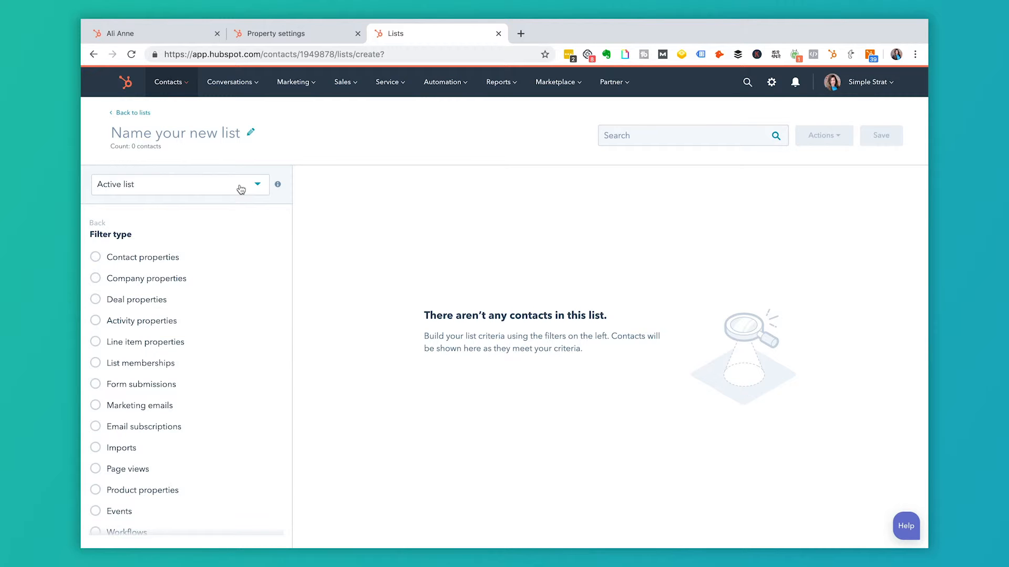
pyautogui.click(176, 133)
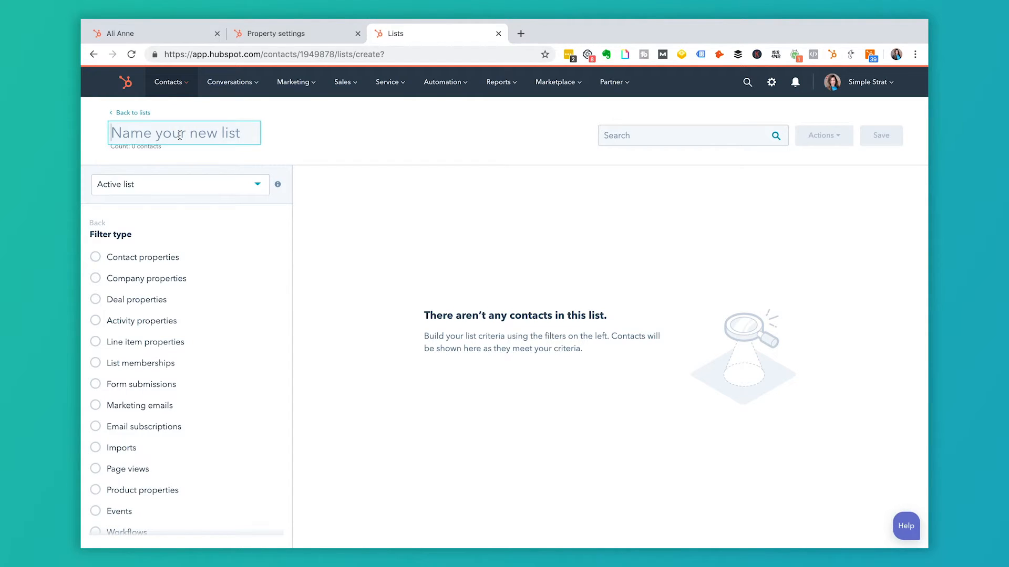
pyautogui.write('Empowered Eri')
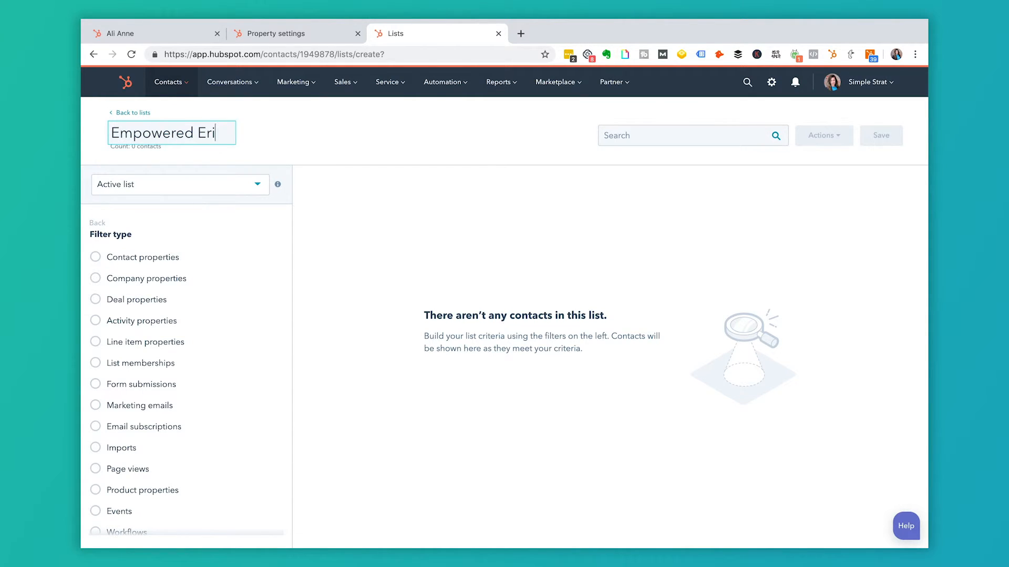
pyautogui.write('cas')
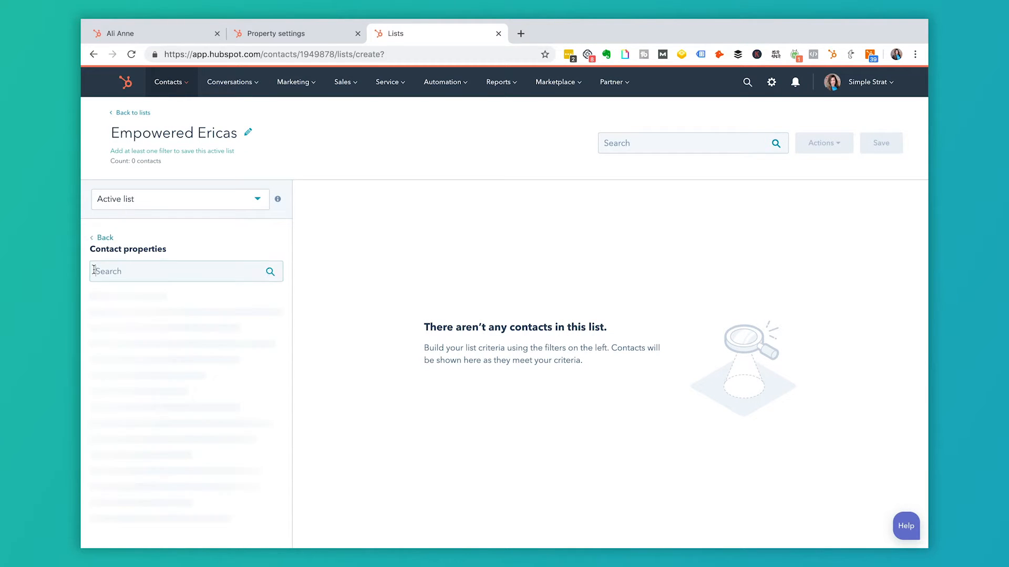
# Step: Filter the list by the Persona contact property matching Empowered Erica
pyautogui.write('perso')
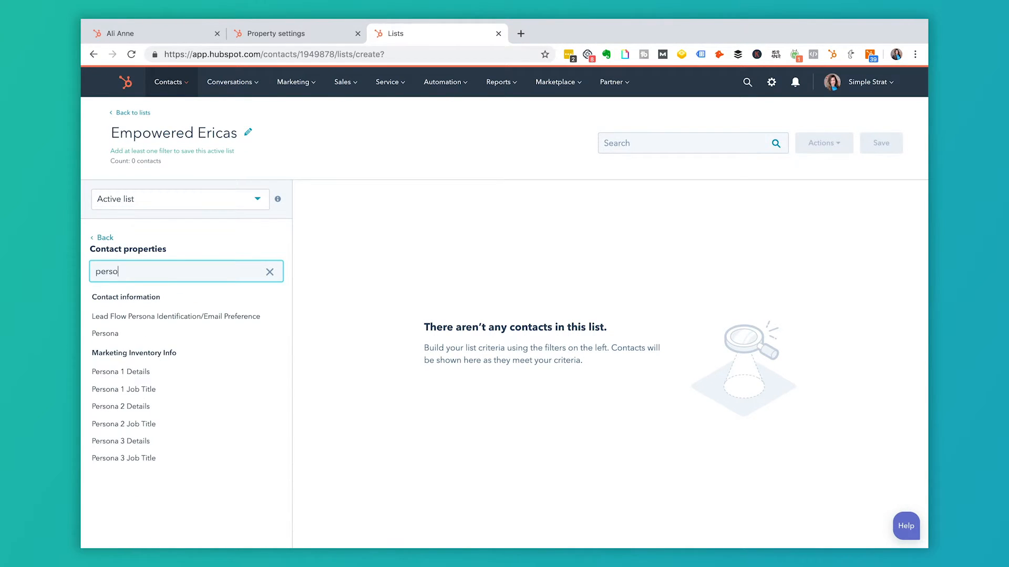
pyautogui.click(105, 334)
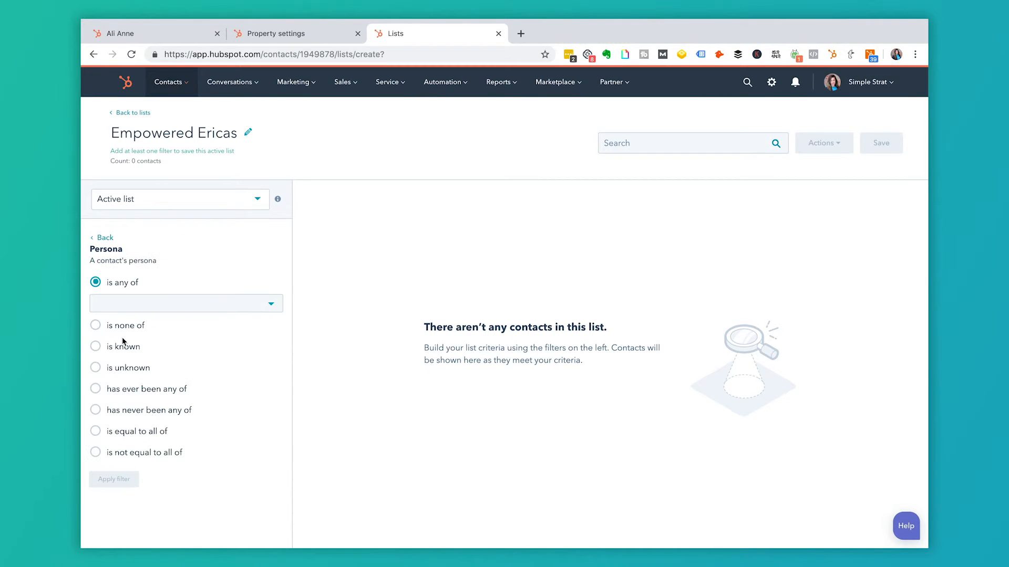
pyautogui.click(185, 302)
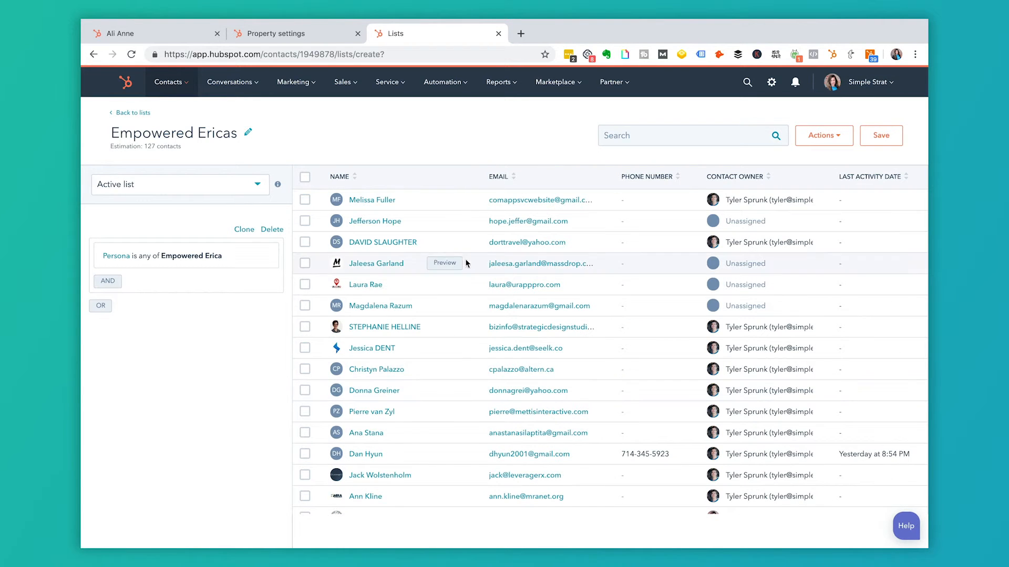
pyautogui.click(280, 33)
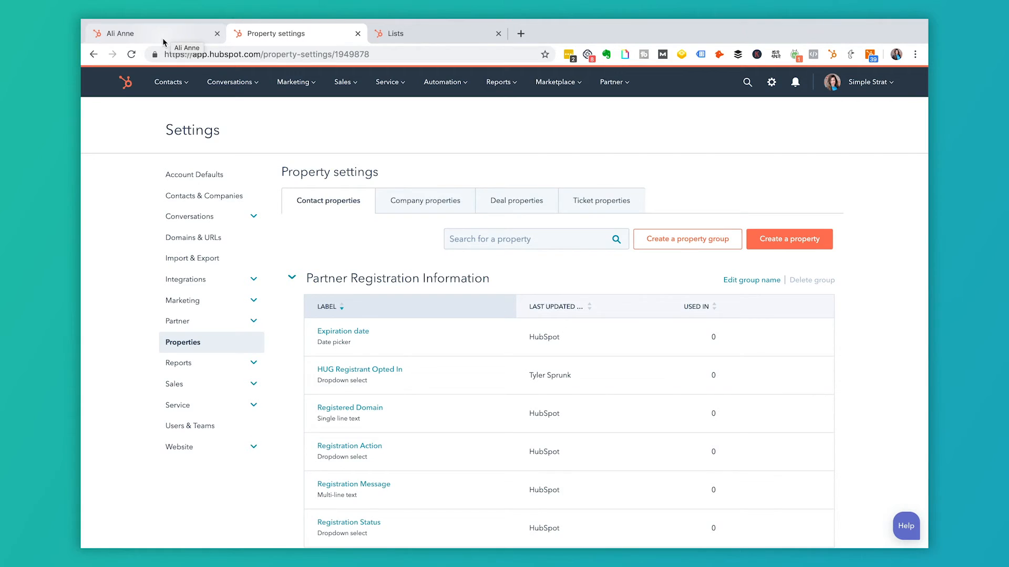
pyautogui.click(131, 32)
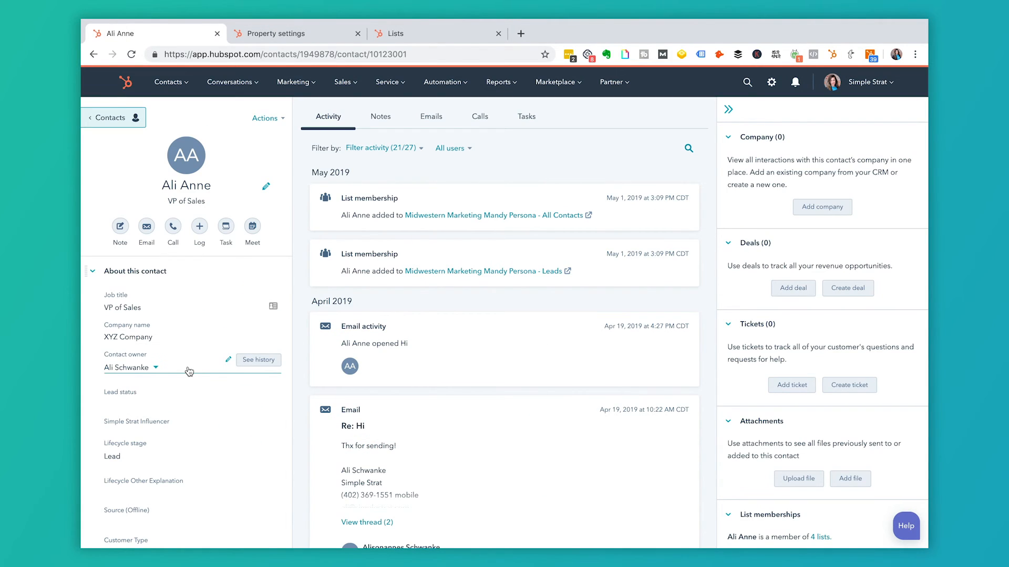
pyautogui.scroll(-3)
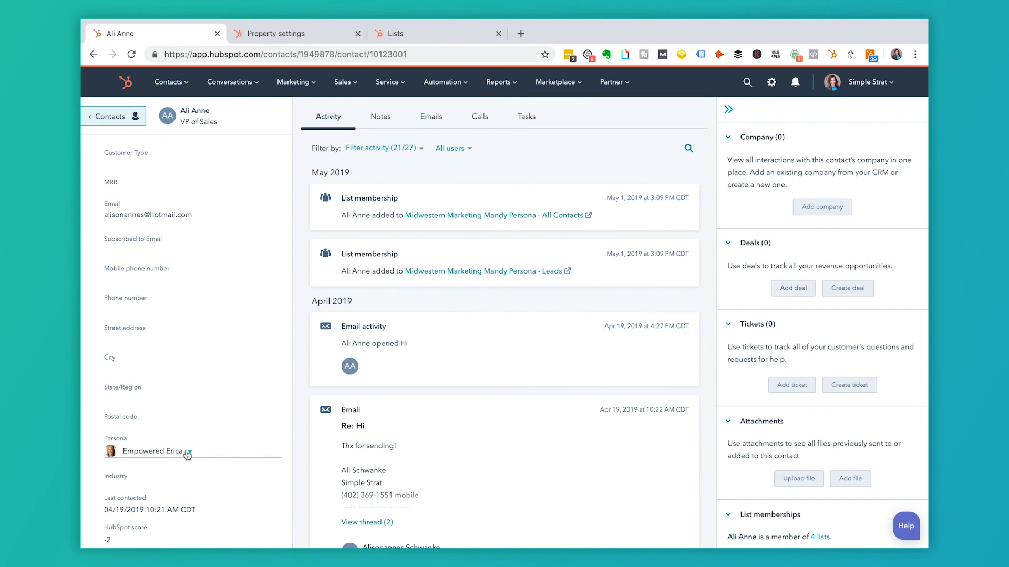
pyautogui.click(187, 452)
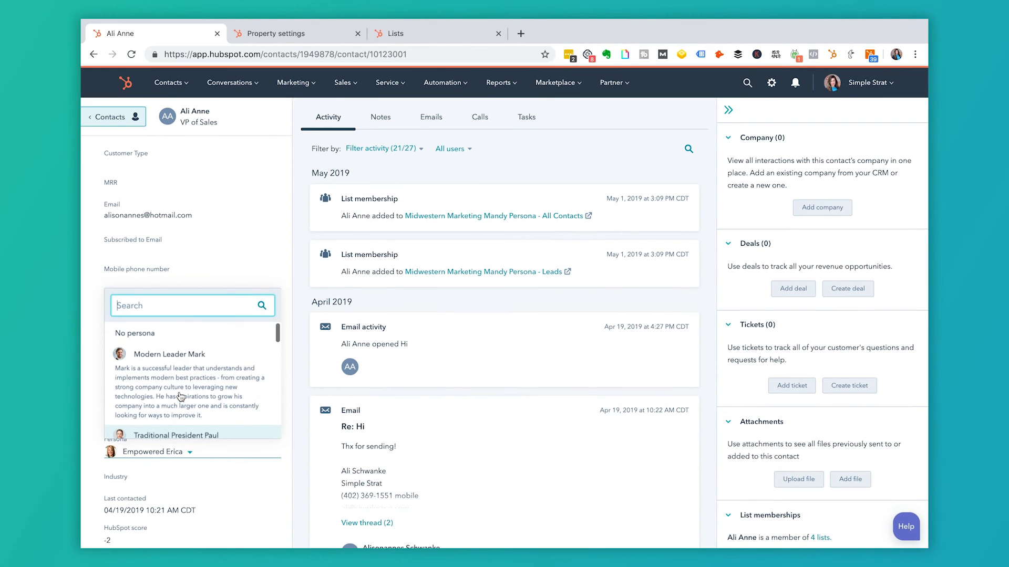